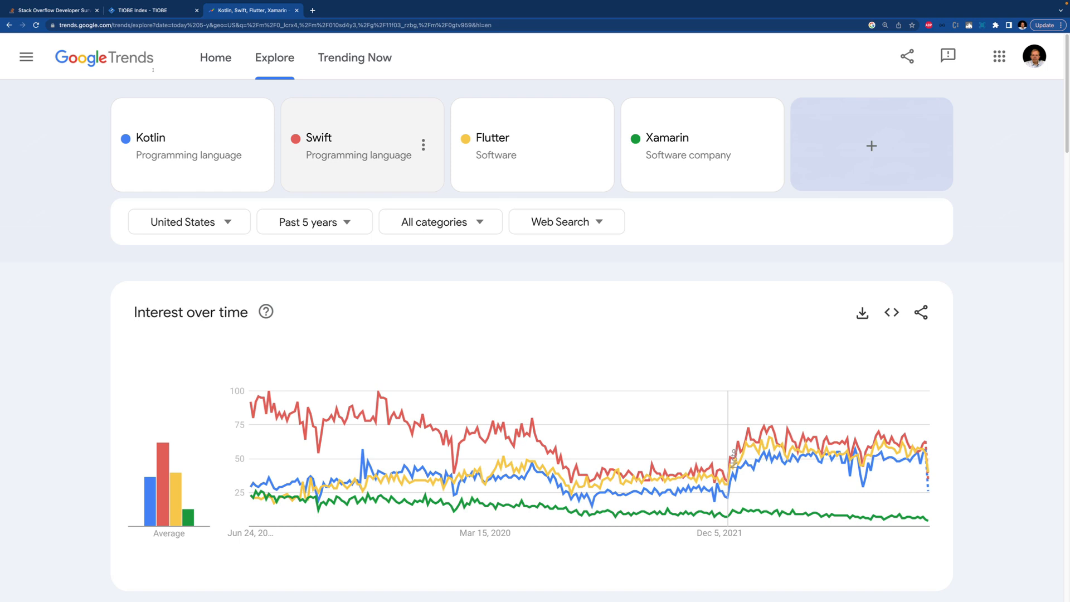
{"action": "mouse_move", "coordinate": [135, 202]}
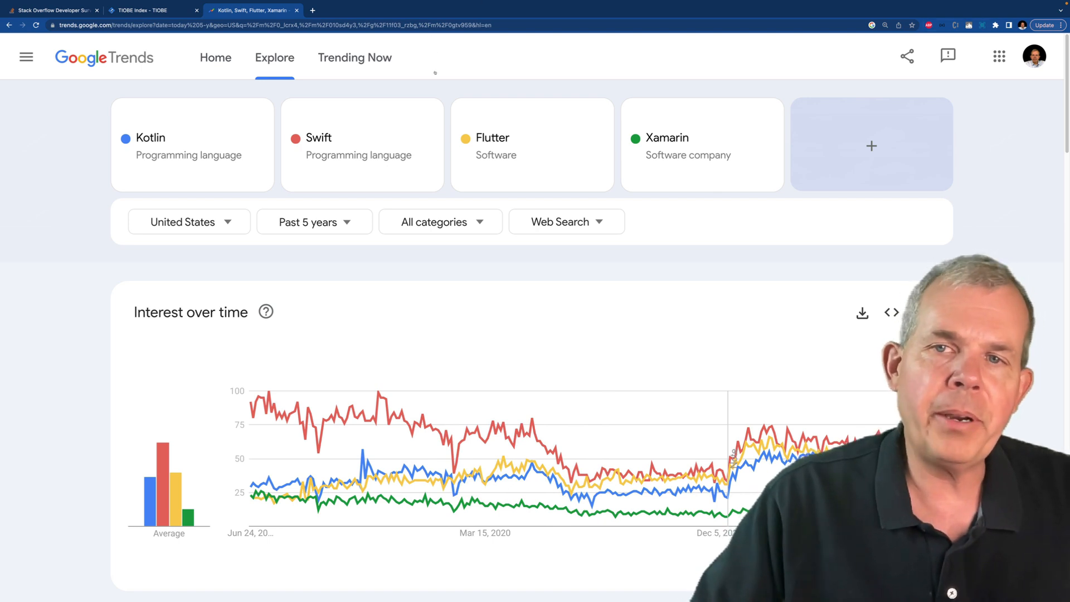
- Add 'Java – Programming language' as a comparison term, then begin adding C#
{"action": "type", "text": "Java"}
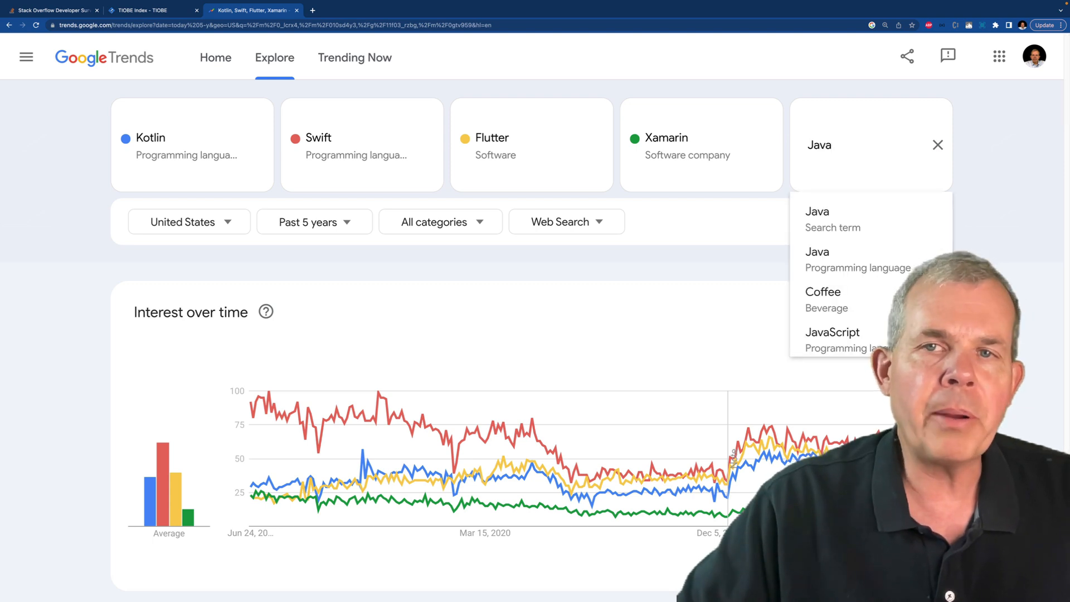
{"action": "left_click", "coordinate": [857, 260]}
{"action": "type", "text": "c"}
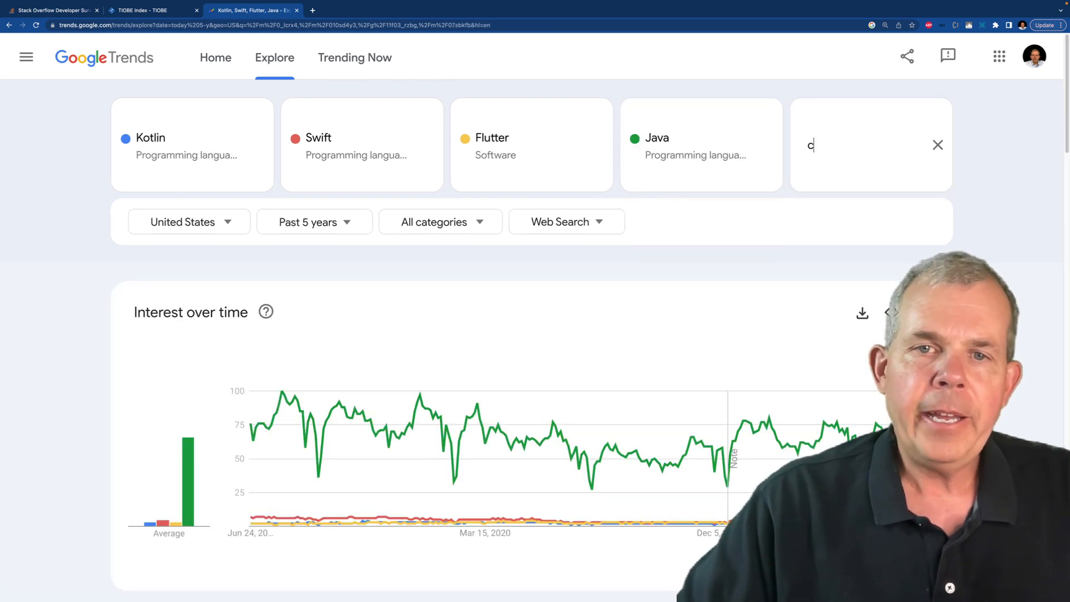
{"action": "type", "text": "#"}
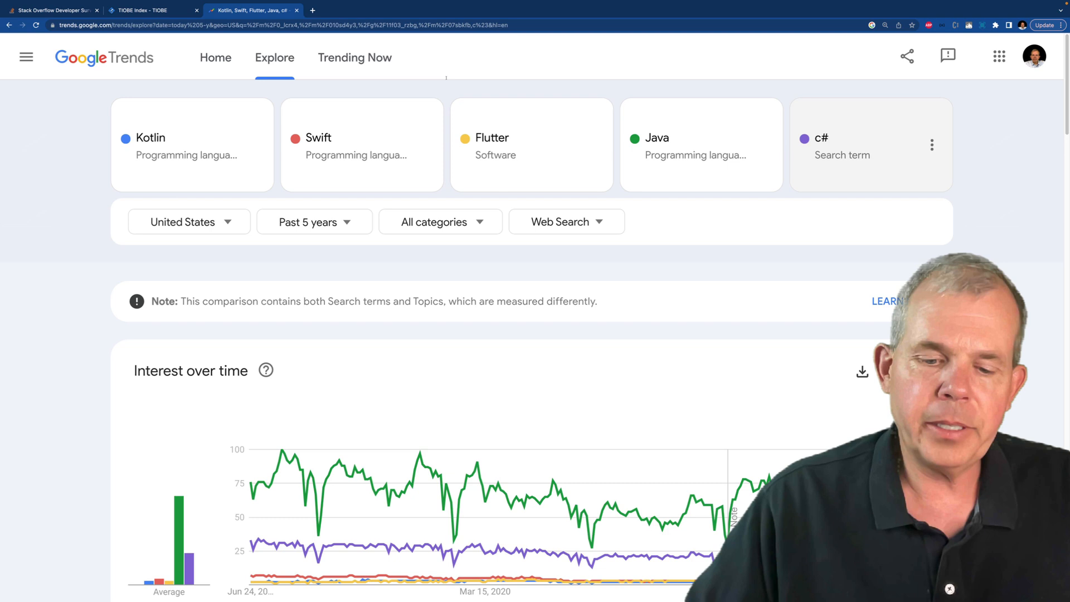
- Edit the C# term so python becomes the fifth language compared
{"action": "left_click", "coordinate": [932, 145]}
{"action": "type", "text": "python"}
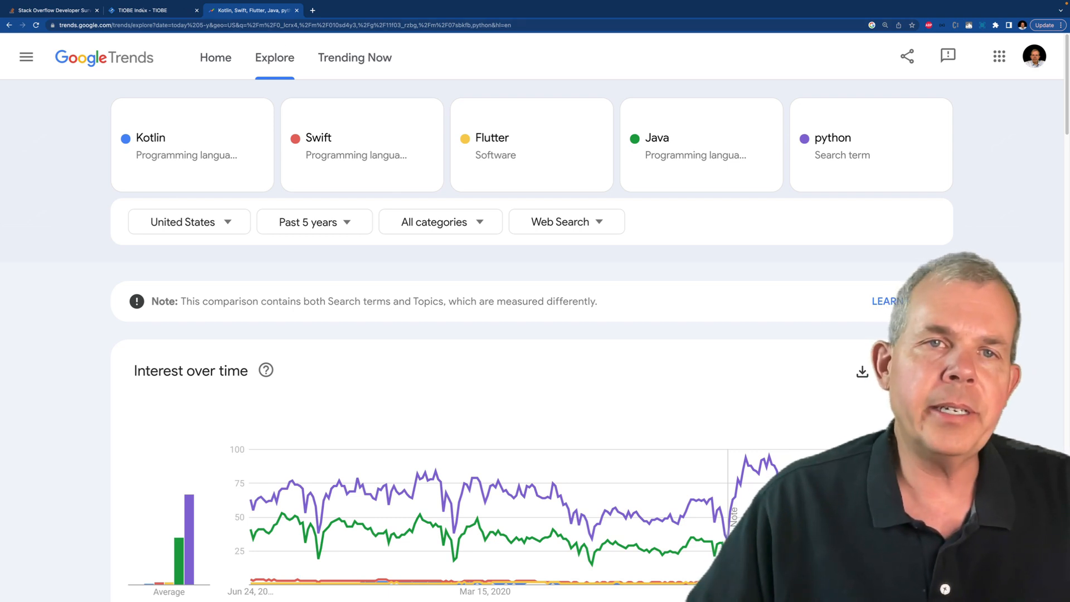
- View the TIOBE June 2023 ranking down past Swift at 19 to Kotlin at position 29
{"action": "left_click", "coordinate": [147, 10]}
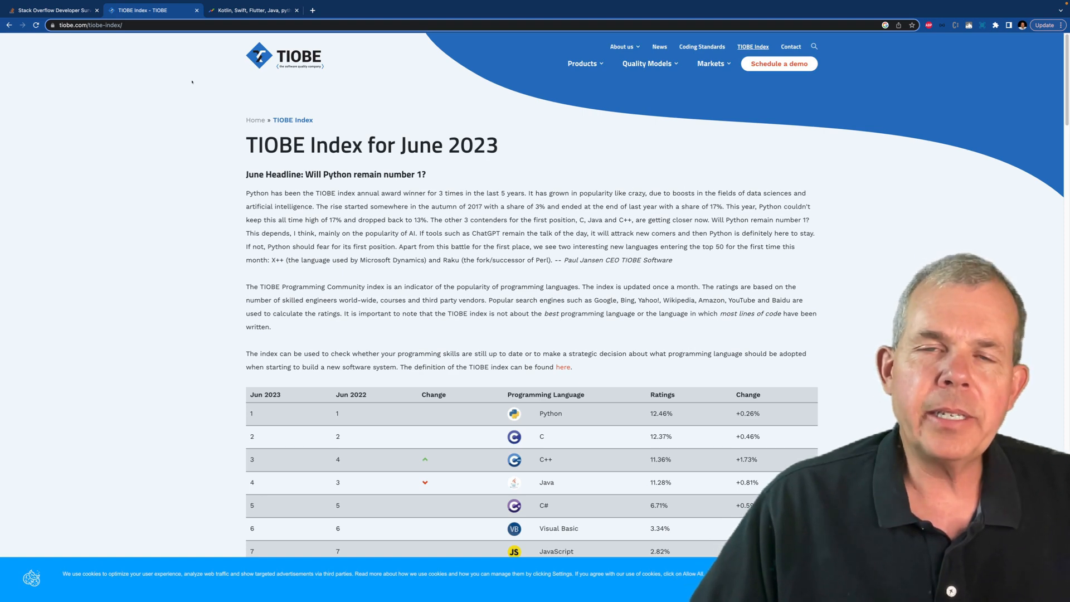
{"action": "scroll", "scroll_direction": "down", "scroll_amount": 3}
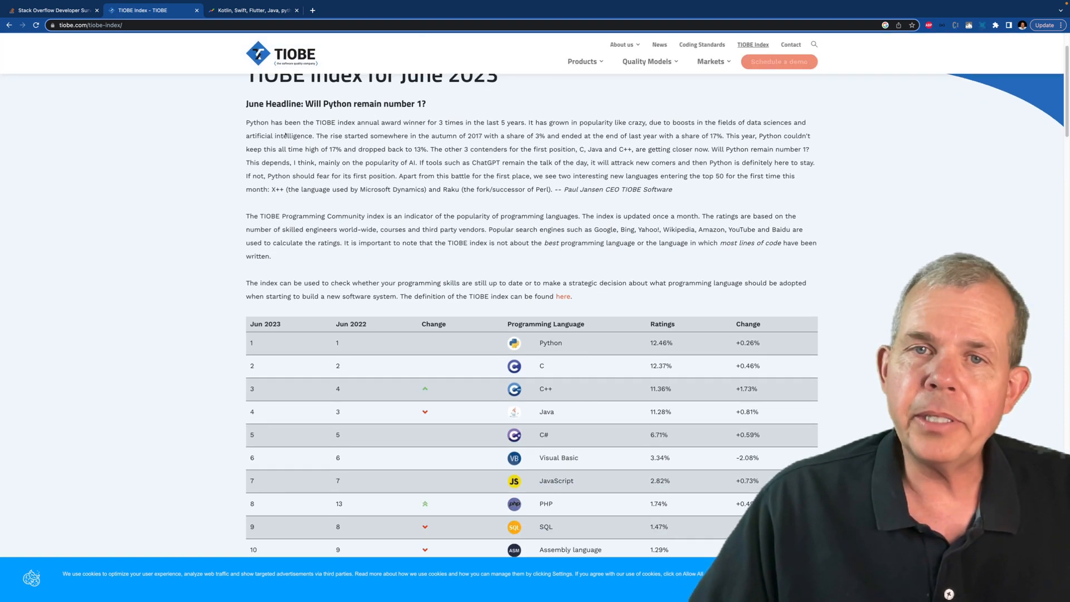
{"action": "scroll", "scroll_direction": "down", "scroll_amount": 3}
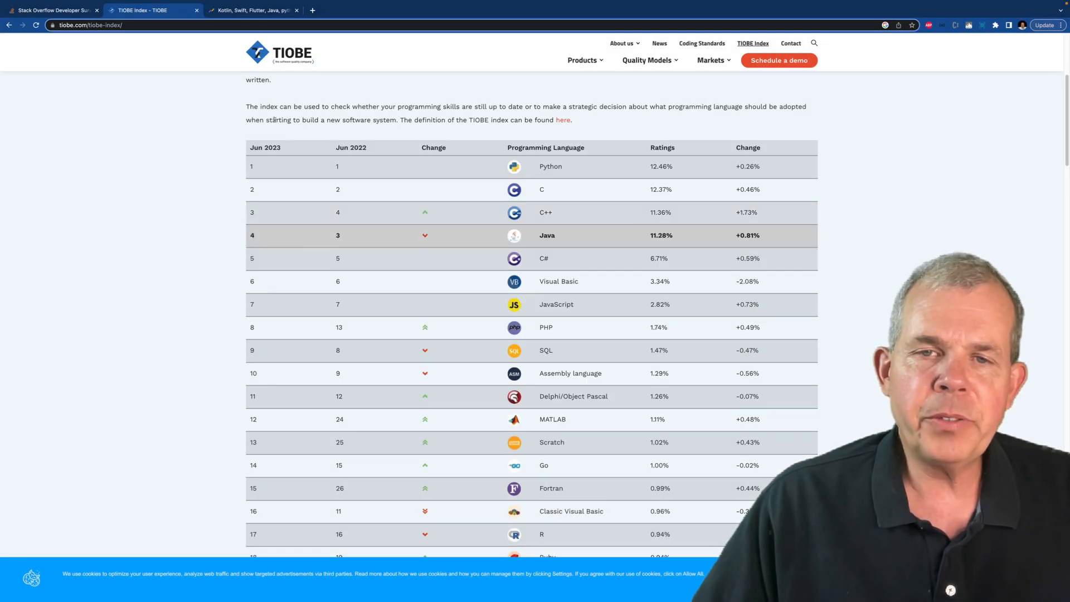
{"action": "scroll", "scroll_direction": "down", "scroll_amount": 3}
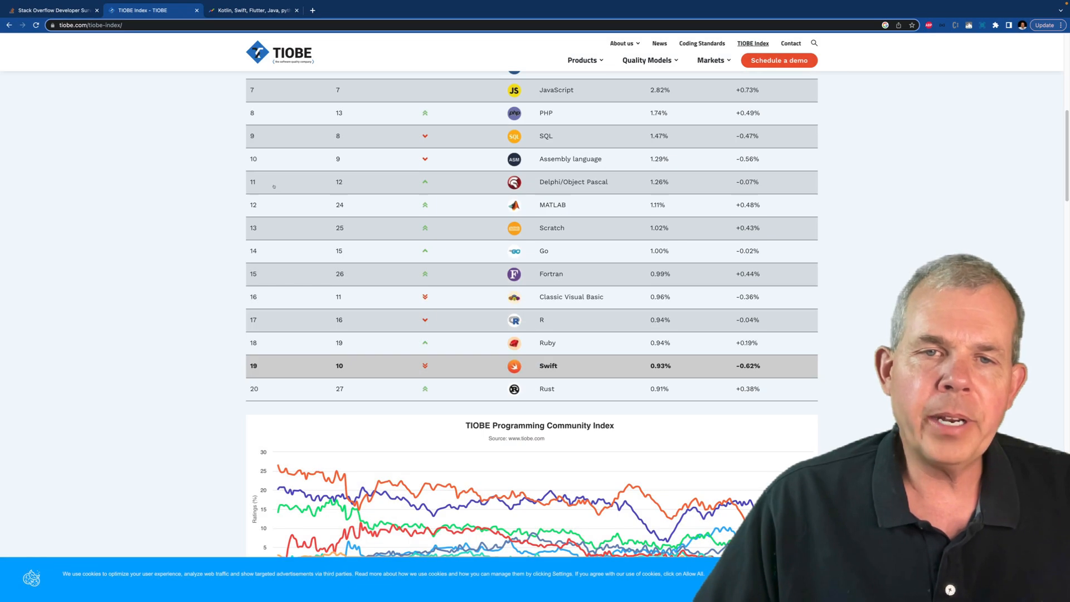
{"action": "scroll", "scroll_direction": "down", "scroll_amount": 3}
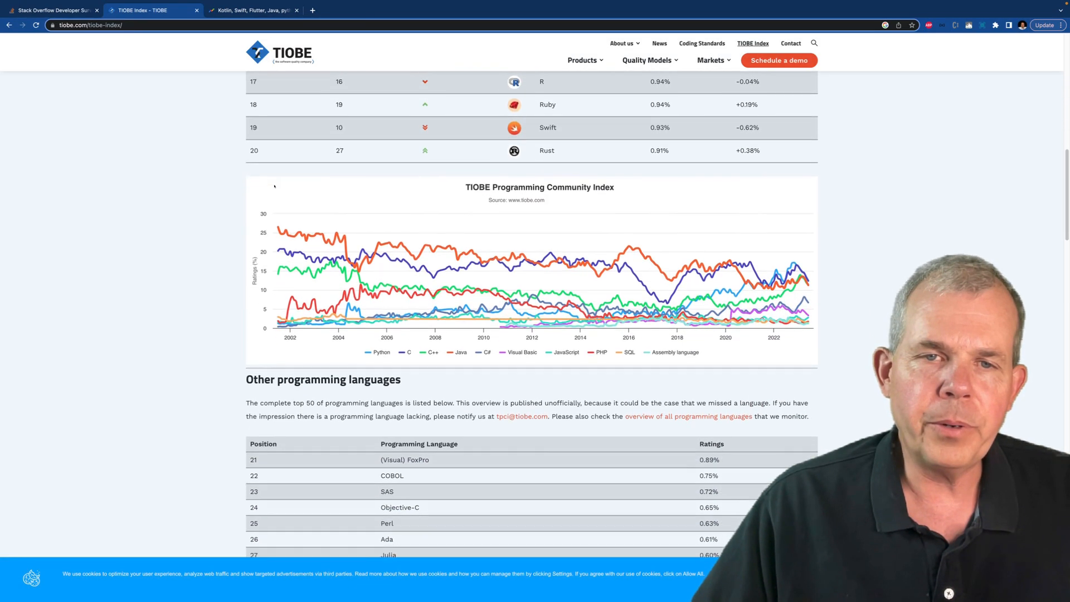
{"action": "scroll", "scroll_direction": "down", "scroll_amount": 3}
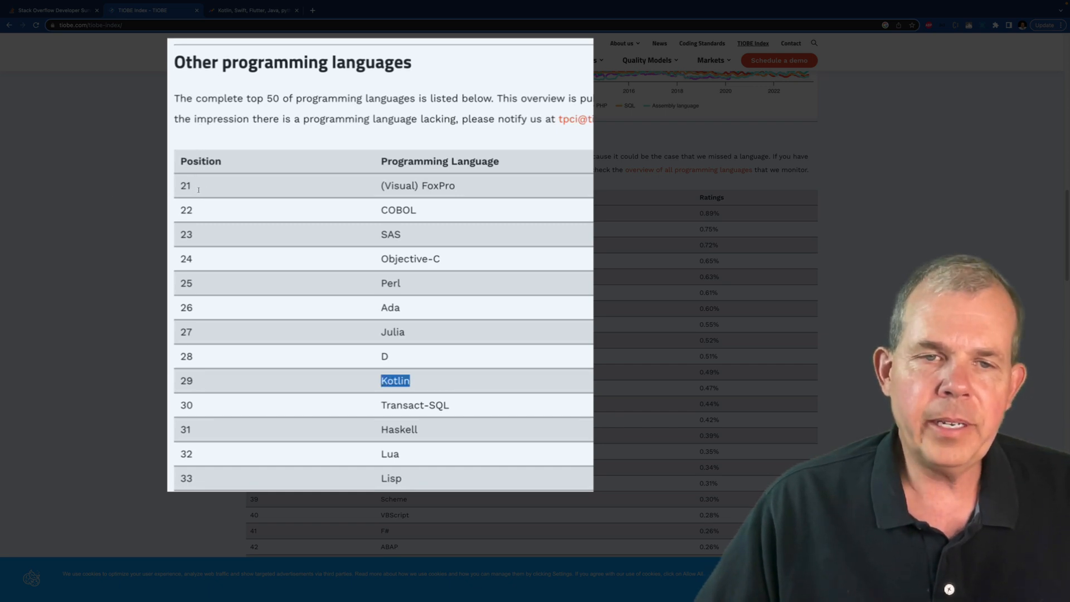
- View the Stack Overflow 2022 most popular languages chart showing Kotlin at 9.16%
{"action": "left_click", "coordinate": [51, 10]}
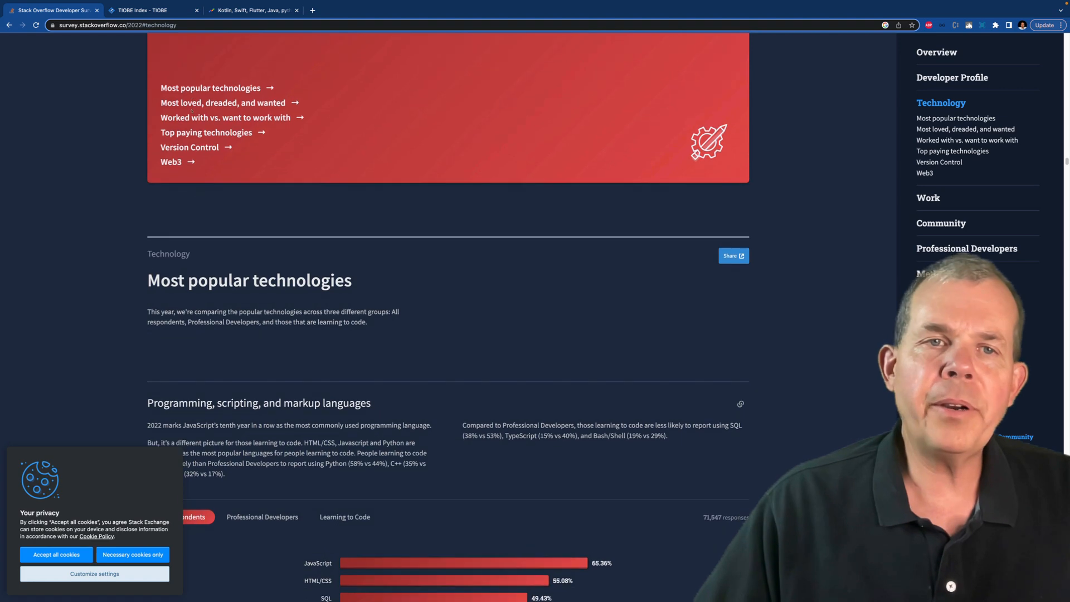
{"action": "scroll", "scroll_direction": "down", "scroll_amount": 3}
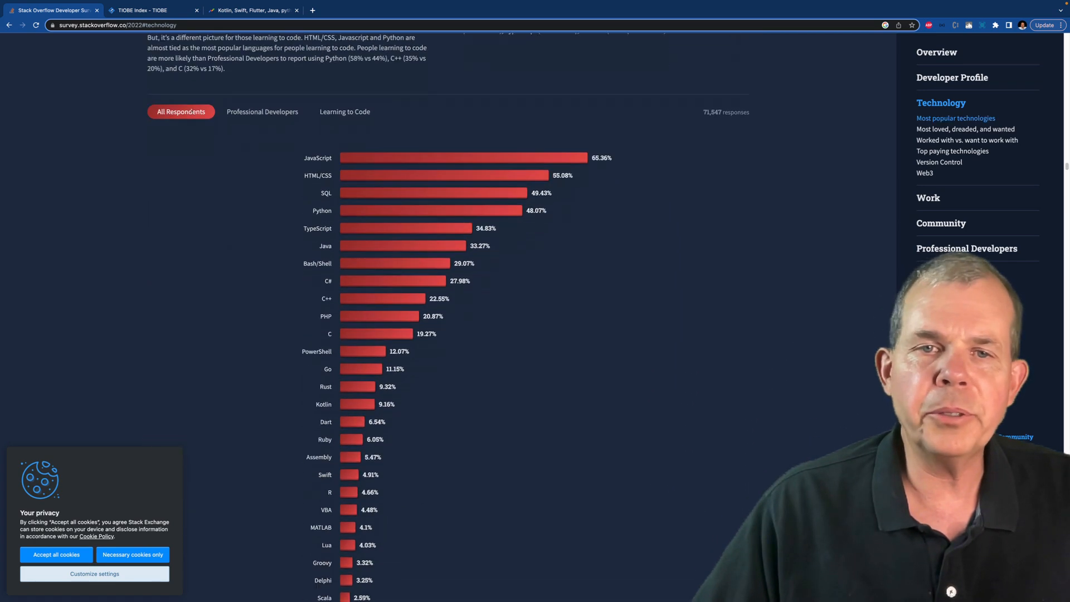
{"action": "scroll", "scroll_direction": "down", "scroll_amount": 3}
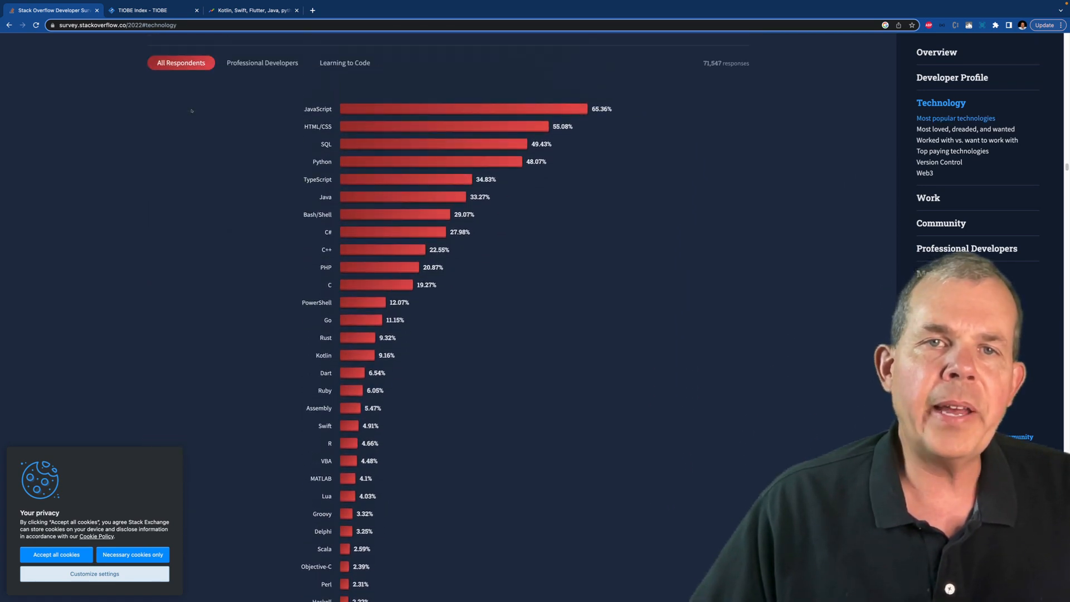